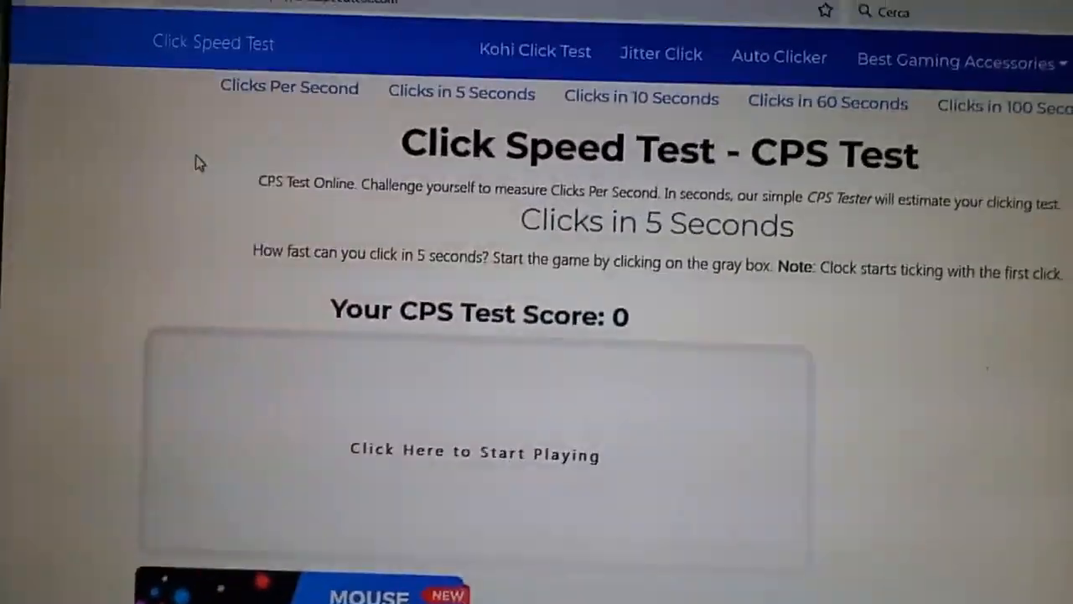
Finish the 5-second click test, scoring Rabbit with 46 clicks at 9.2 CPS.
{"action": "scroll", "scroll_direction": "down", "scroll_amount": 3}
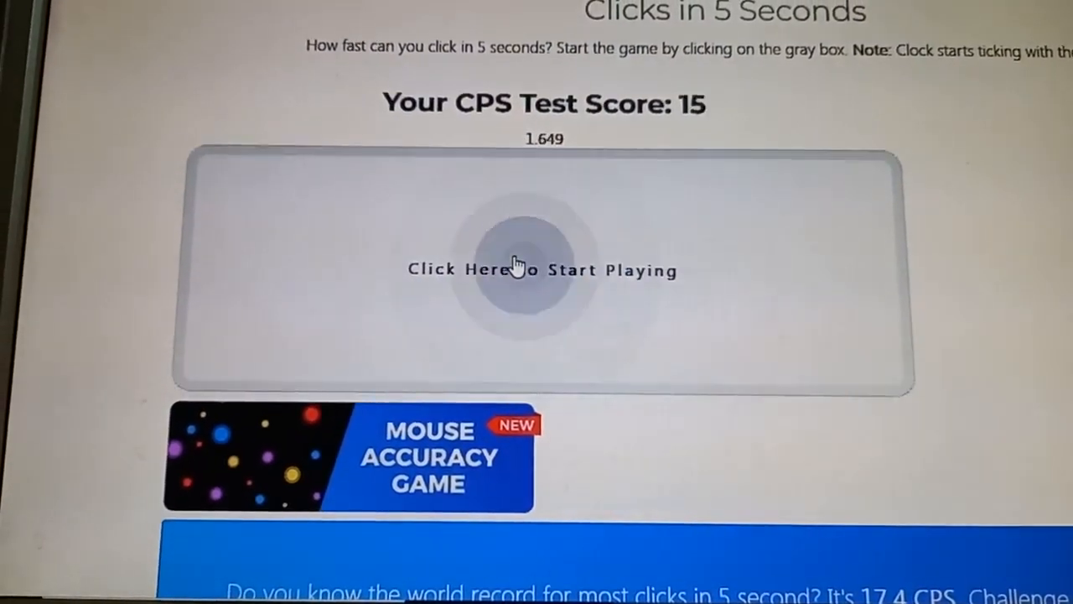
{"action": "left_click", "coordinate": [536, 269]}
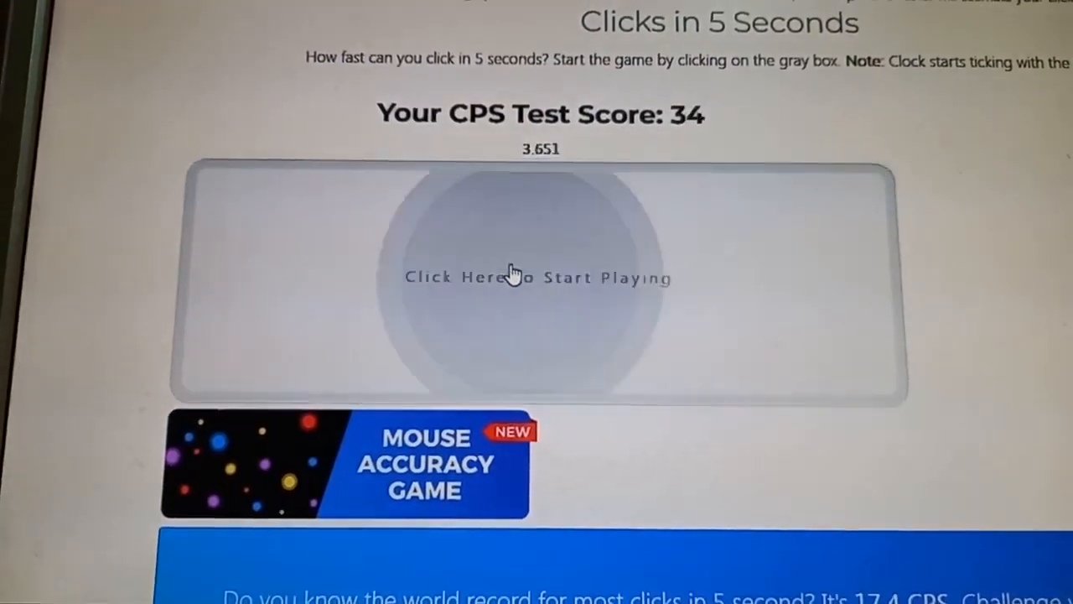
{"action": "left_click", "coordinate": [537, 277]}
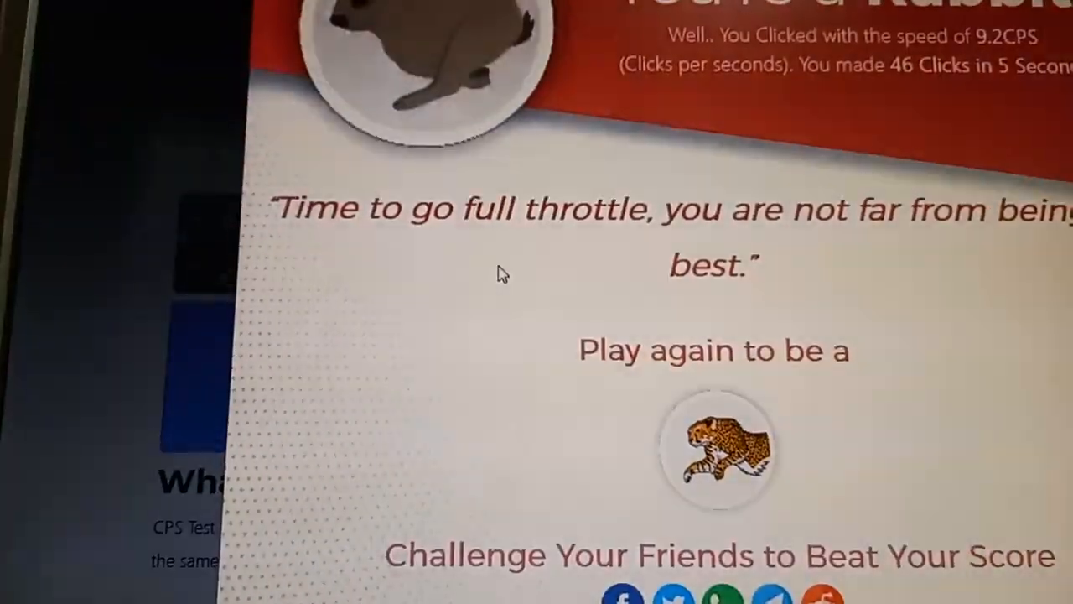
{"action": "scroll", "scroll_direction": "up", "scroll_amount": 3}
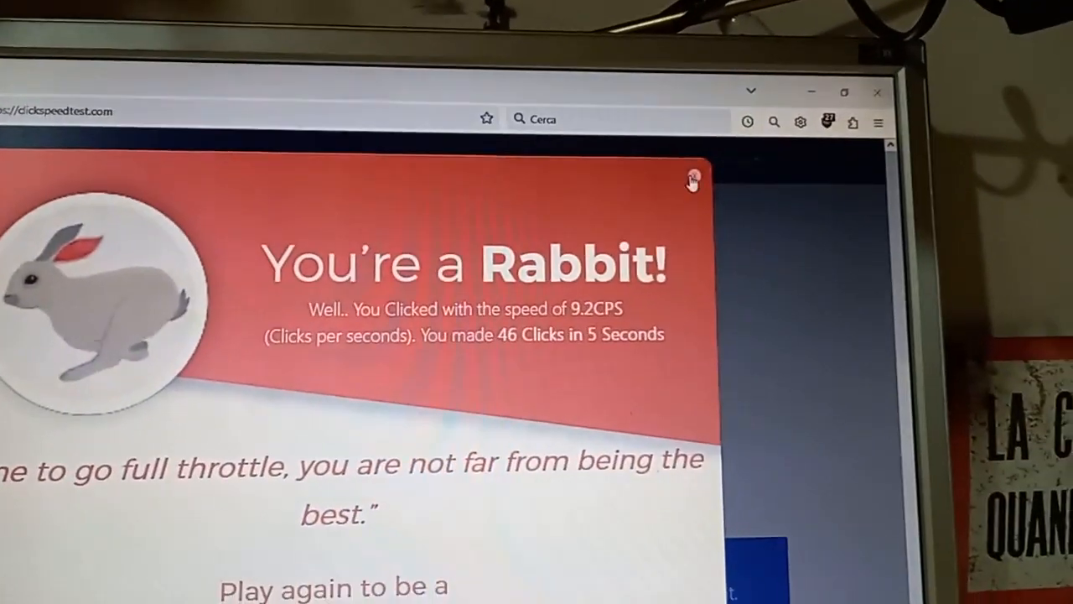
Dismiss the Rabbit result card and start a new 5-second round, reaching 41 clicks.
{"action": "left_click", "coordinate": [692, 177]}
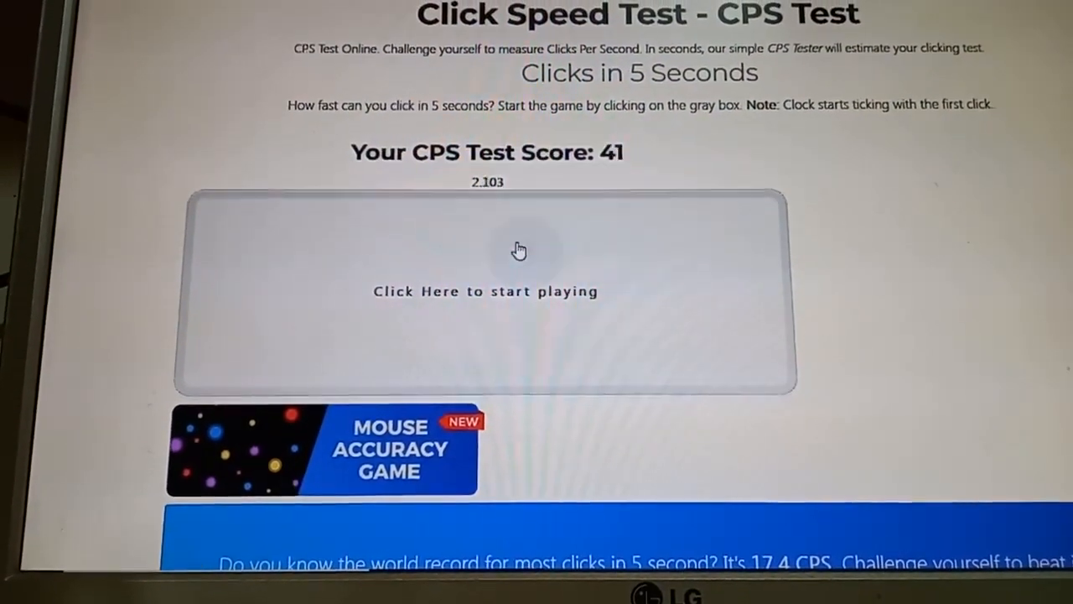
{"action": "left_click", "coordinate": [519, 260]}
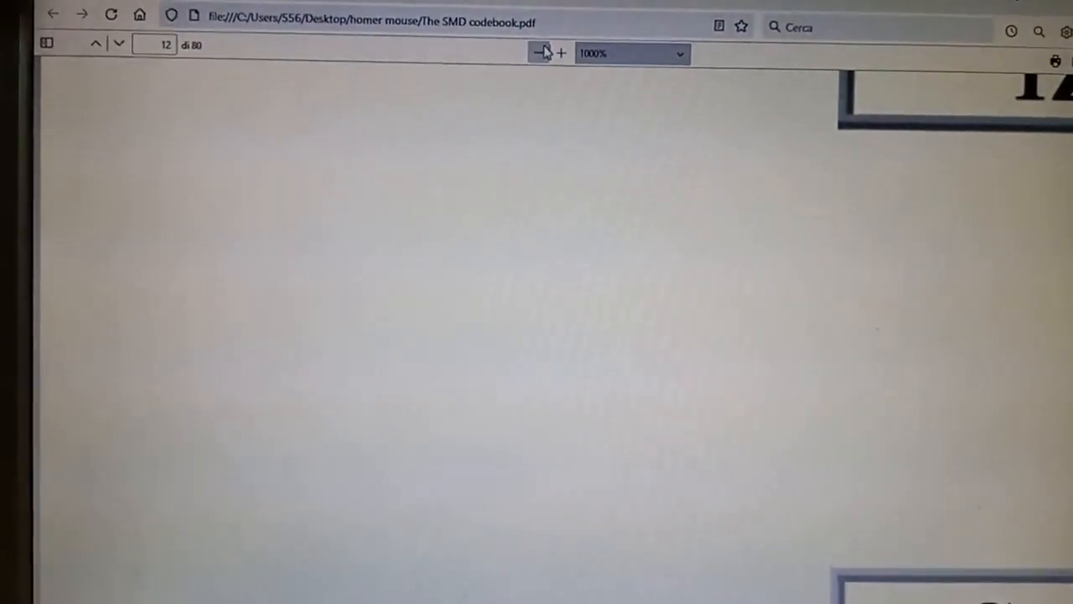
Zoom the SMD codebook PDF out to many pages, then far into page 12.
{"action": "left_click", "coordinate": [539, 53]}
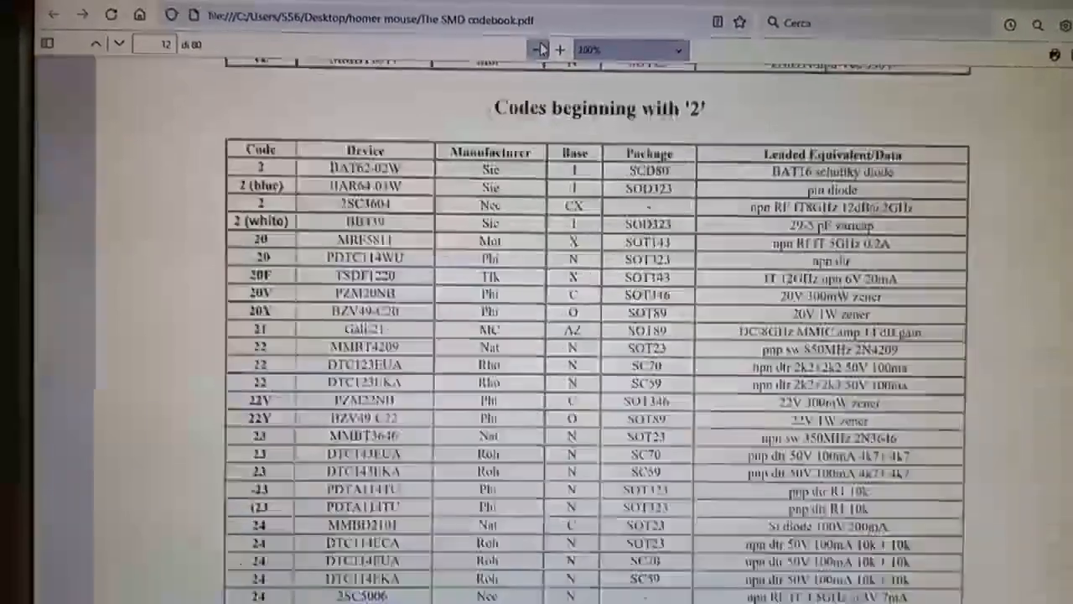
{"action": "left_click", "coordinate": [538, 49]}
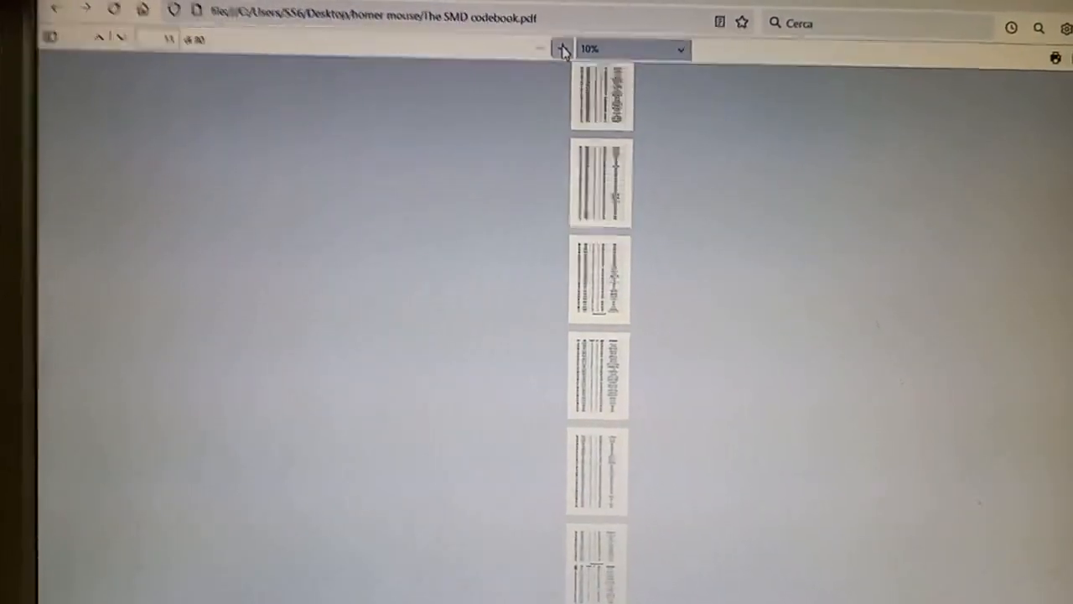
{"action": "left_click", "coordinate": [544, 48]}
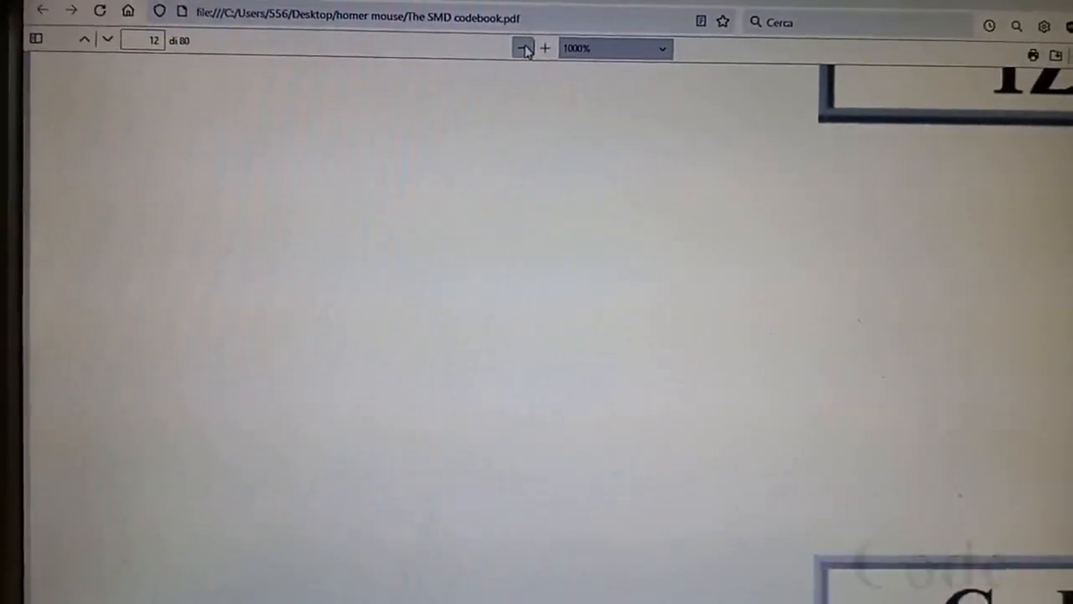
Zoom between 10% and 1000%, settling near 290% with the '2' codes table readable.
{"action": "left_click", "coordinate": [526, 48]}
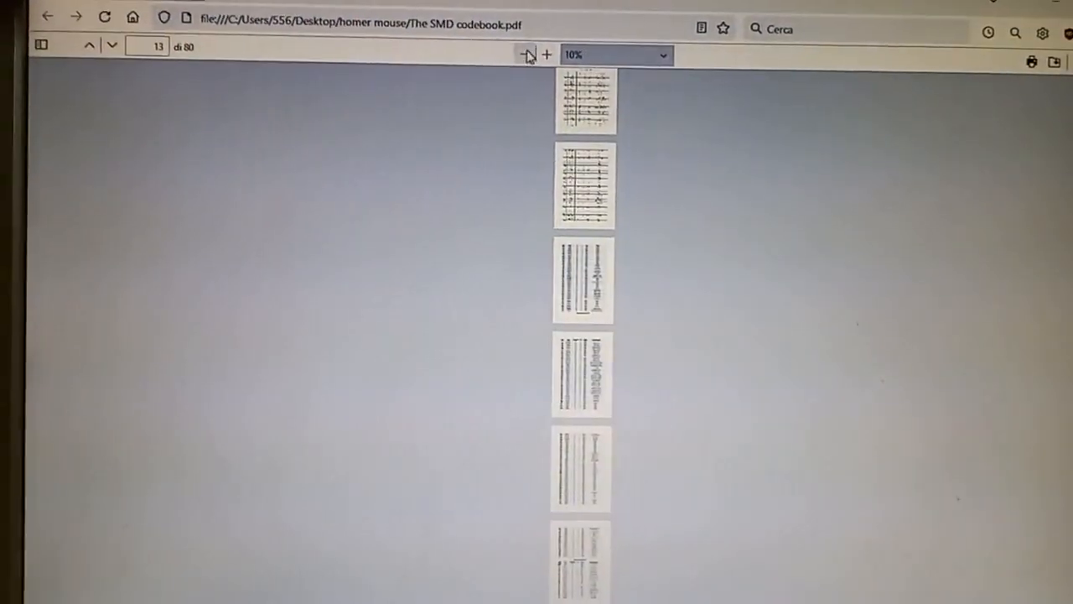
{"action": "left_click", "coordinate": [546, 54]}
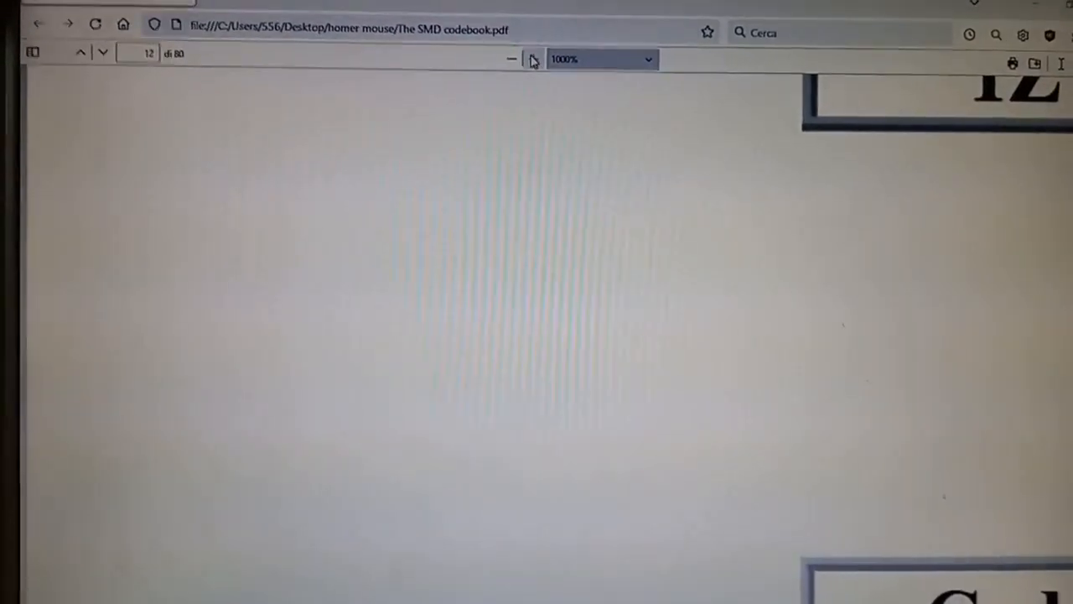
{"action": "left_click", "coordinate": [511, 58]}
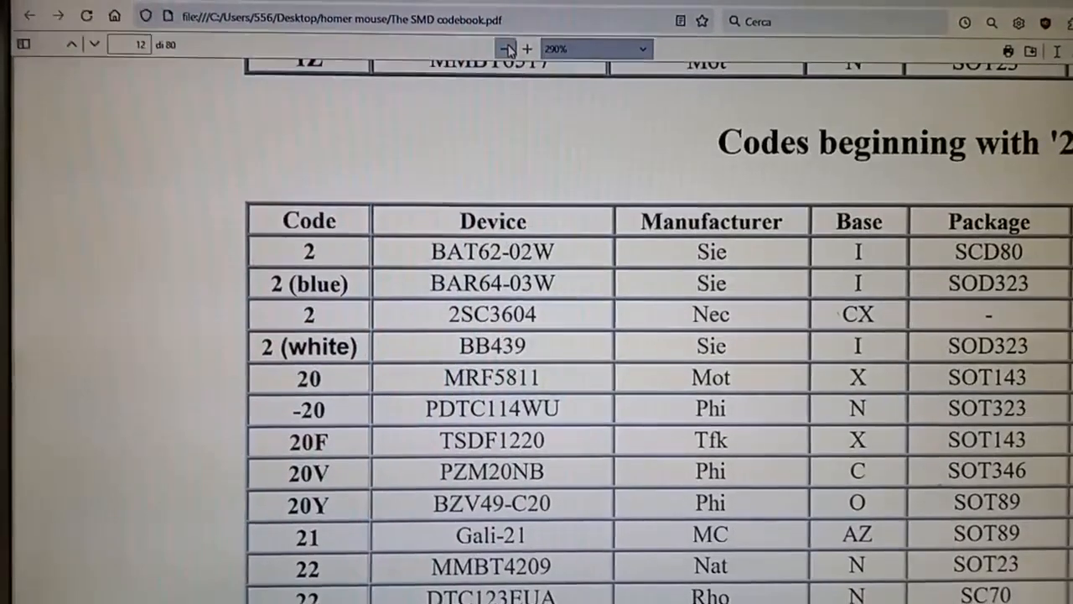